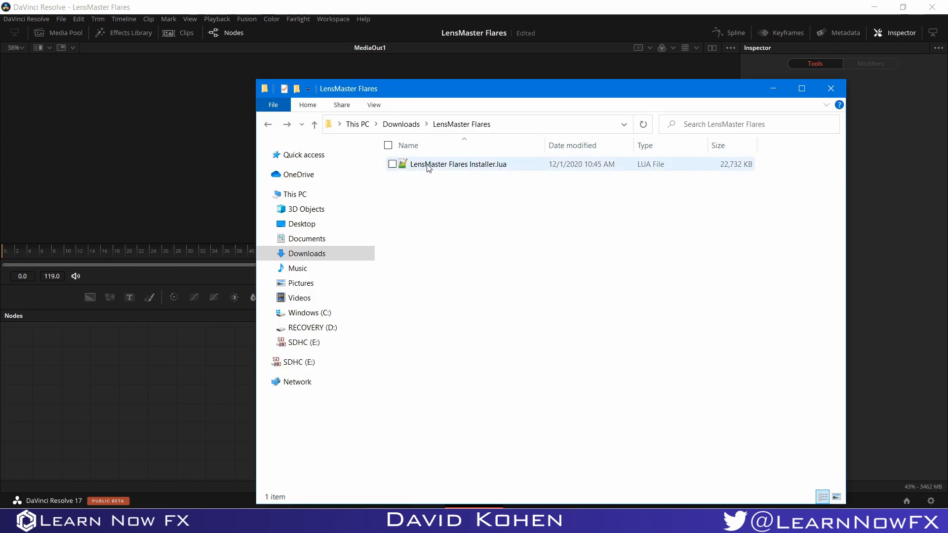
mouse_move(484, 170)
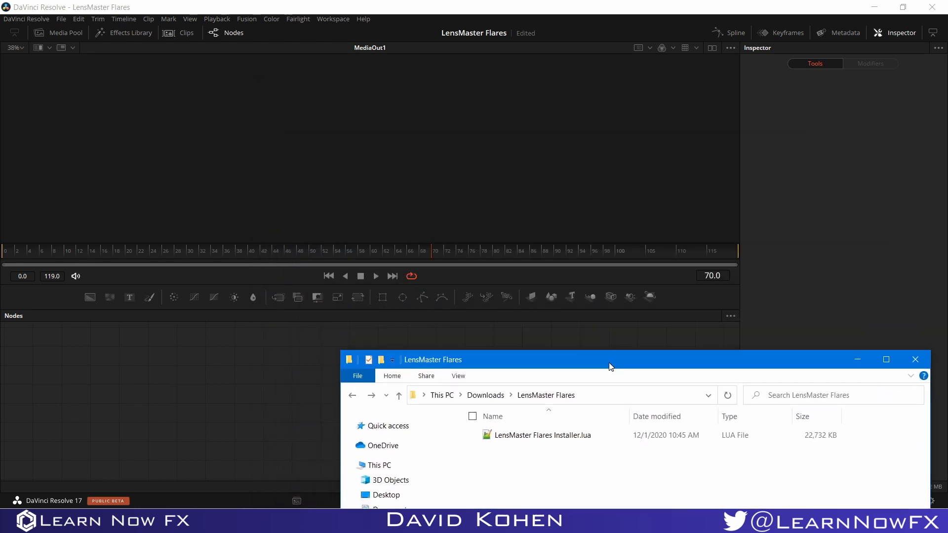
Step: Drag LensMaster Flares Installer.lua from Explorer onto the Fusion node editor
left_click(542, 435)
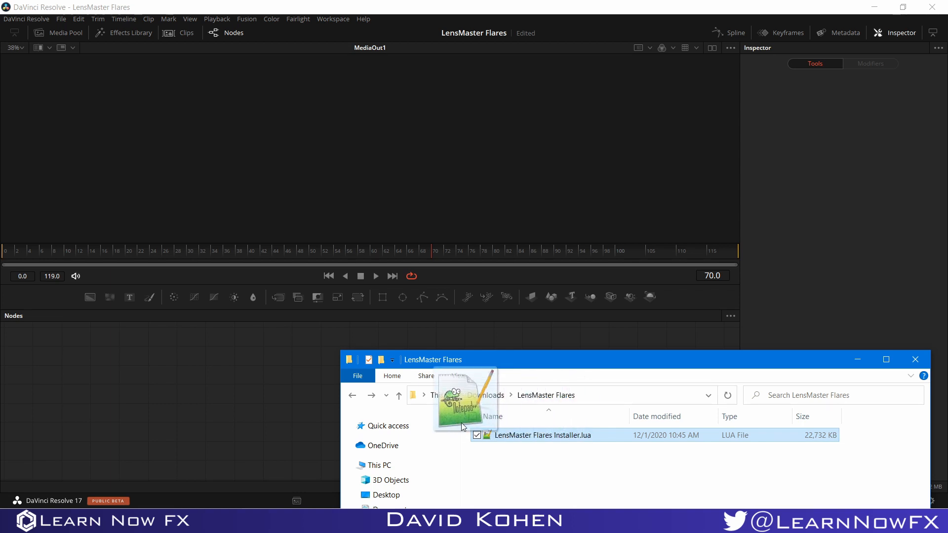
left_click_drag(462, 399, 302, 378)
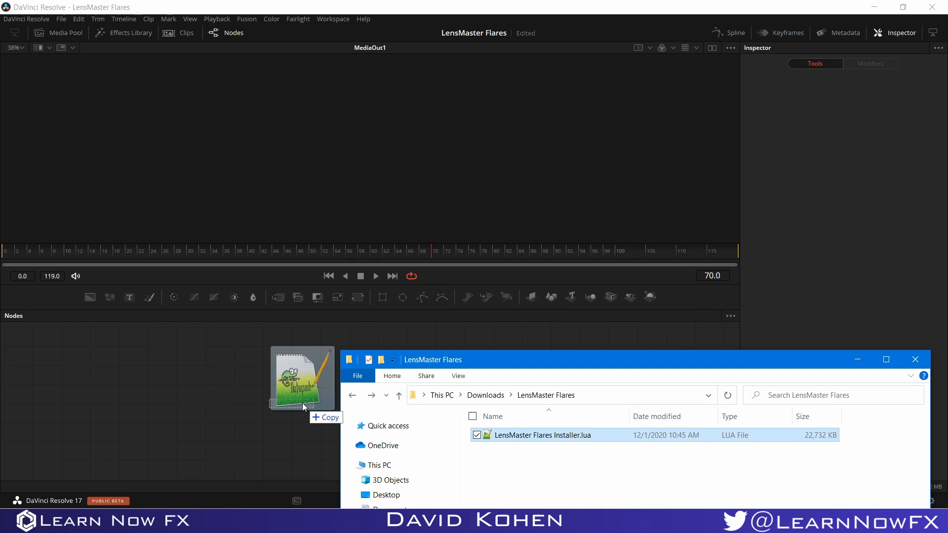
left_click_drag(302, 379, 292, 404)
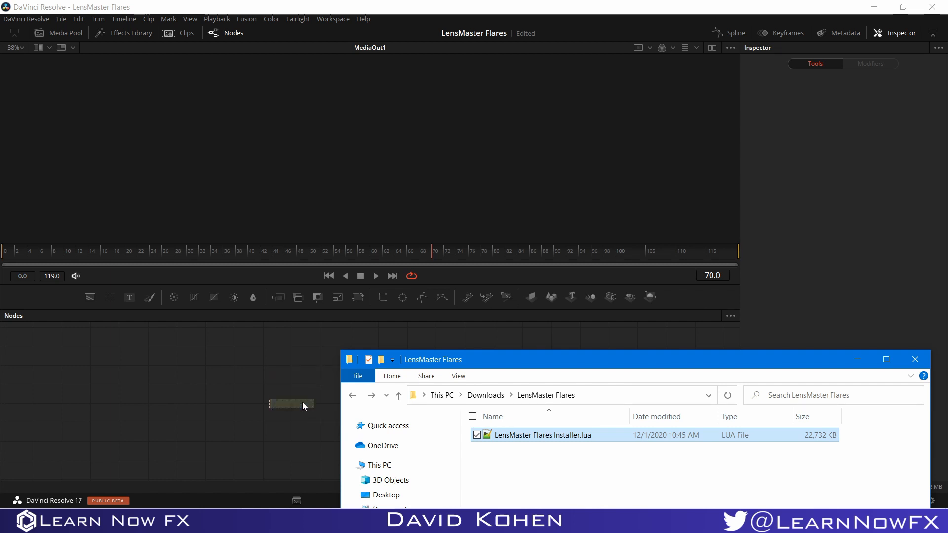
Step: Run the setup wizard, continue past the welcome screen and accept the license to start installing
double_click(542, 435)
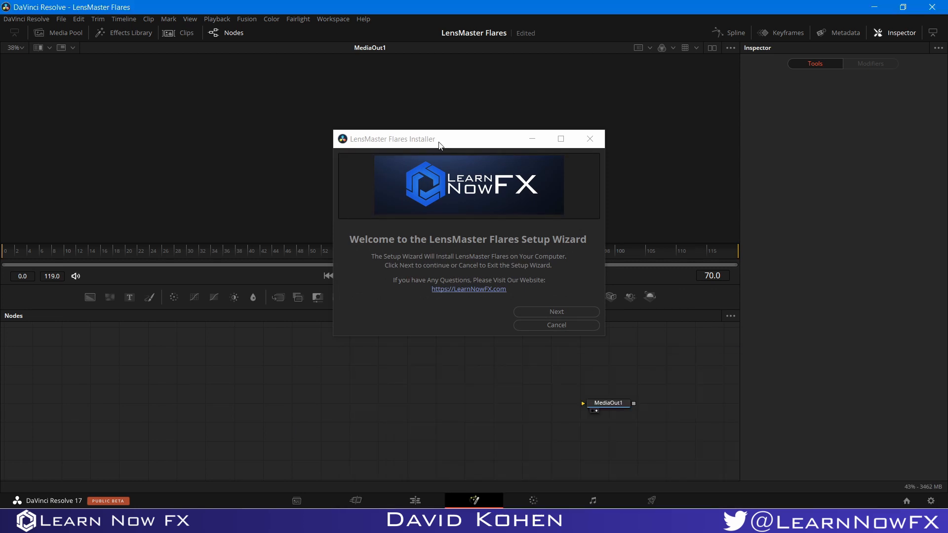
mouse_move(550, 297)
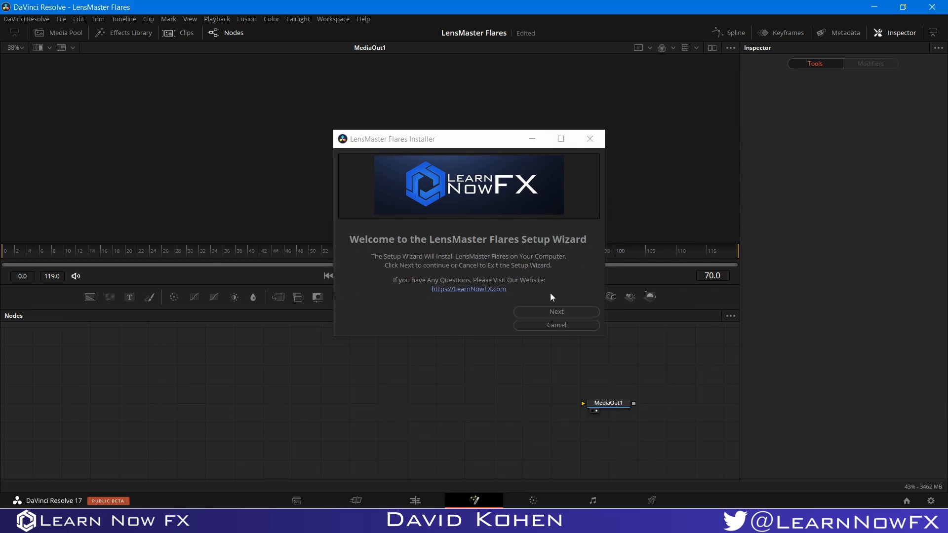
left_click(554, 311)
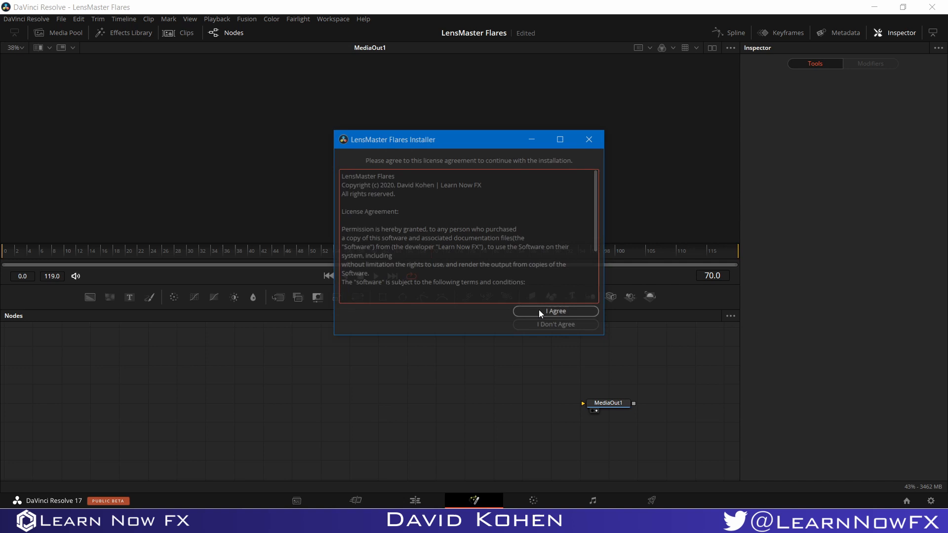
scroll("down", 3)
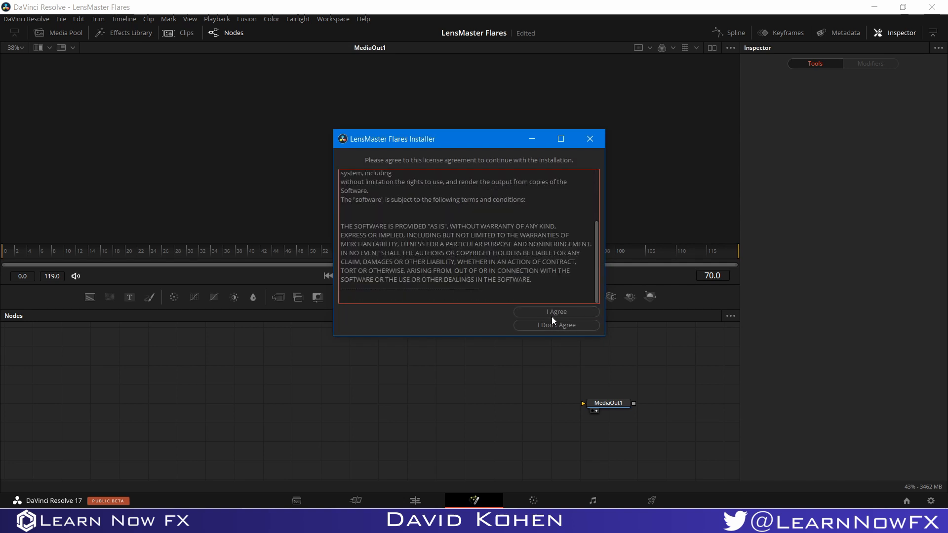
left_click(555, 312)
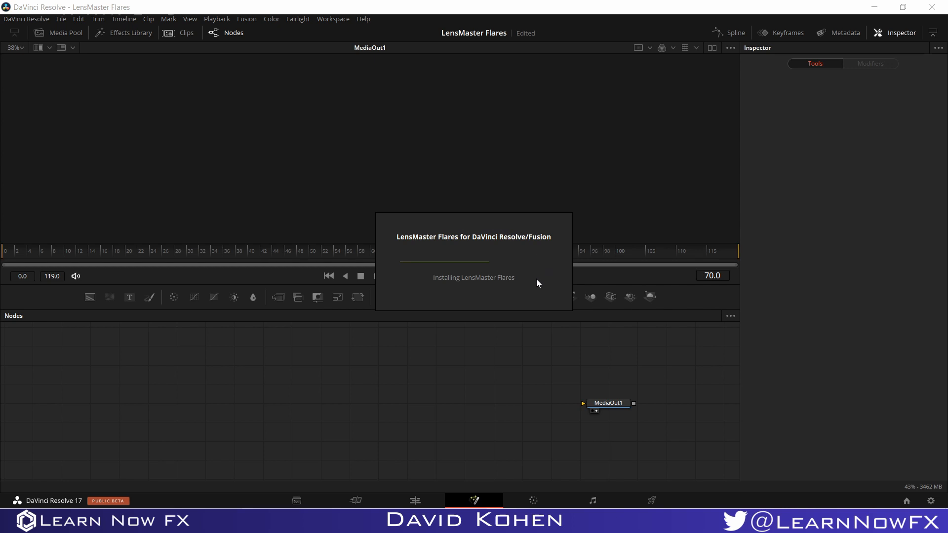
mouse_move(530, 287)
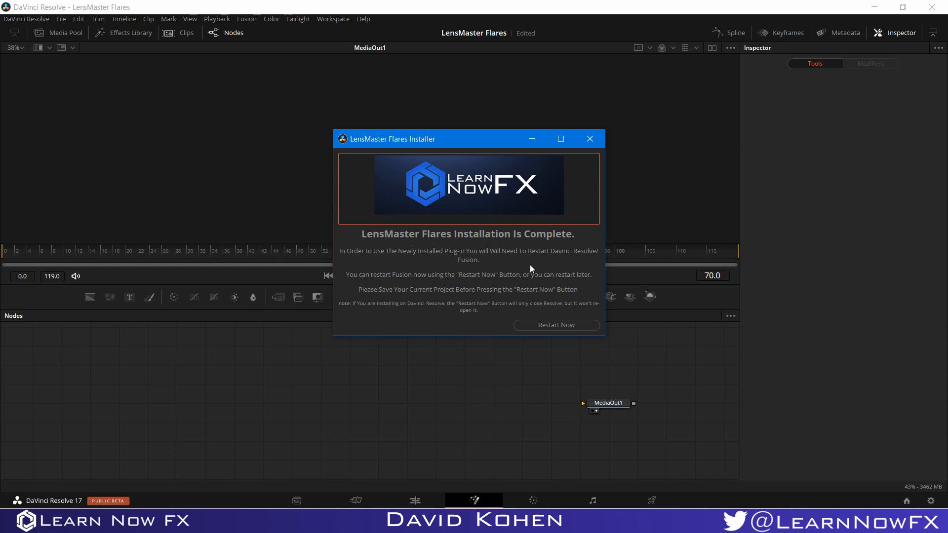
mouse_move(535, 268)
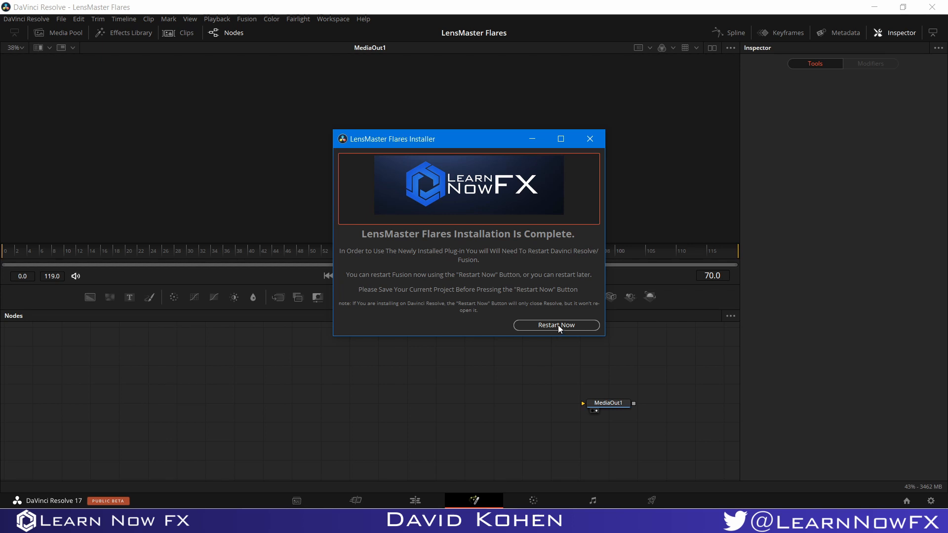
mouse_move(475, 497)
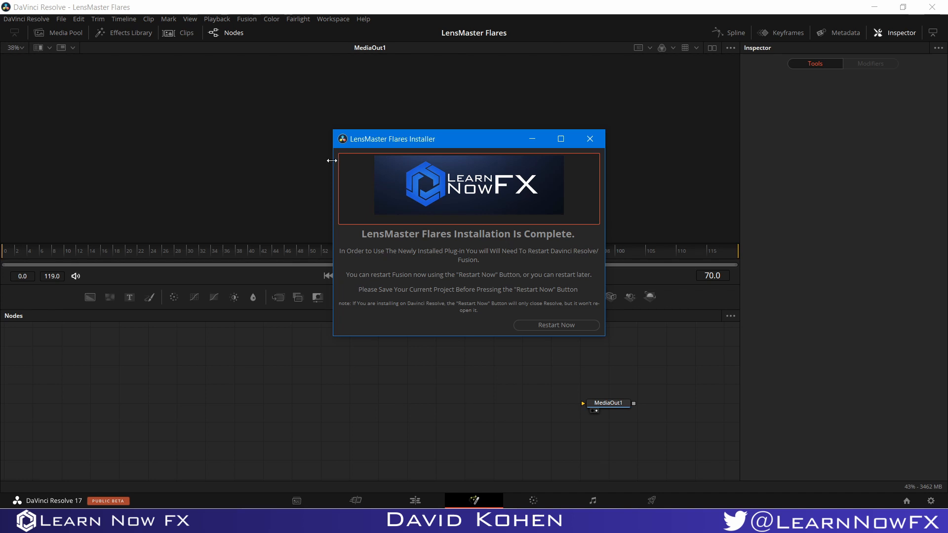
mouse_move(405, 322)
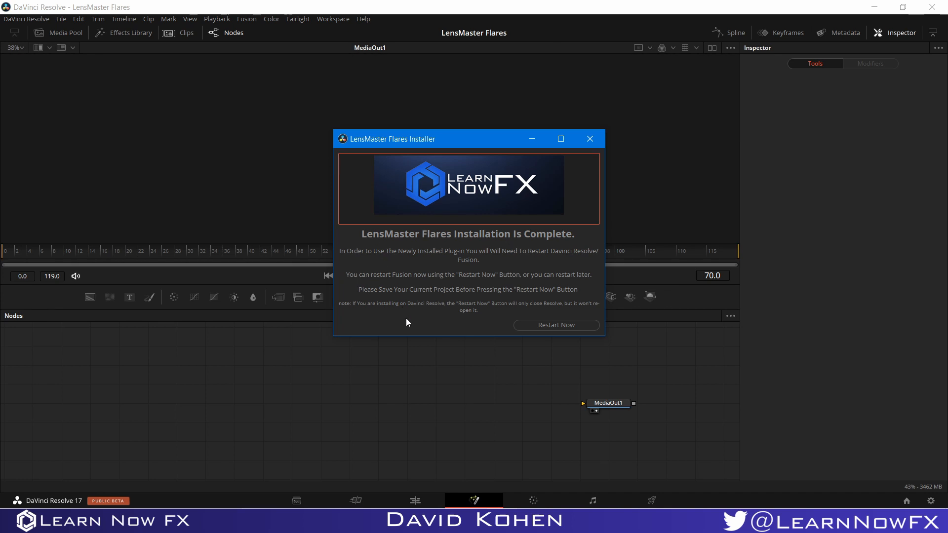
mouse_move(589, 138)
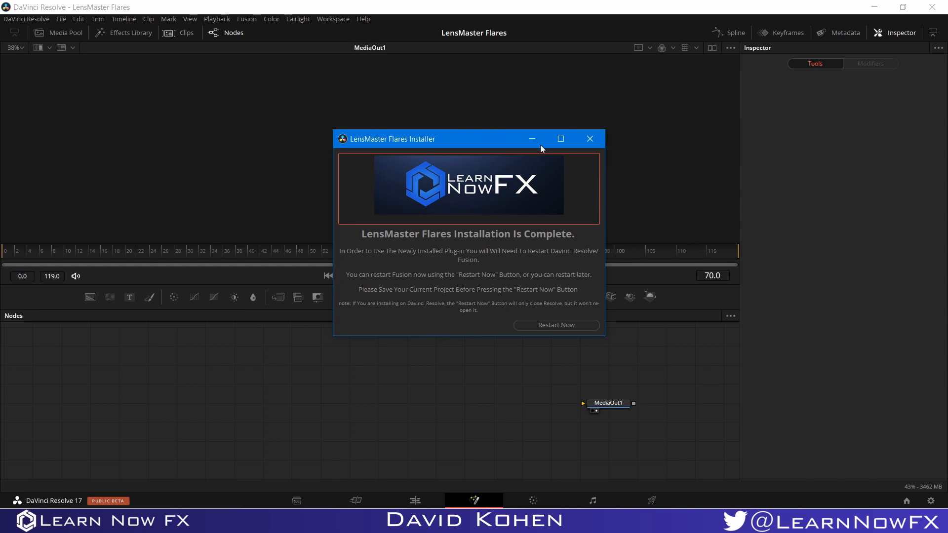
mouse_move(588, 139)
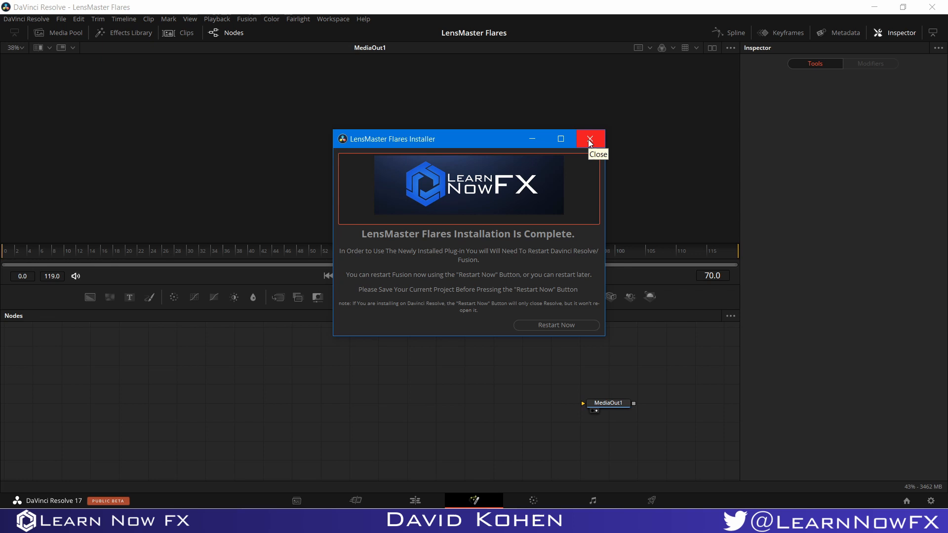